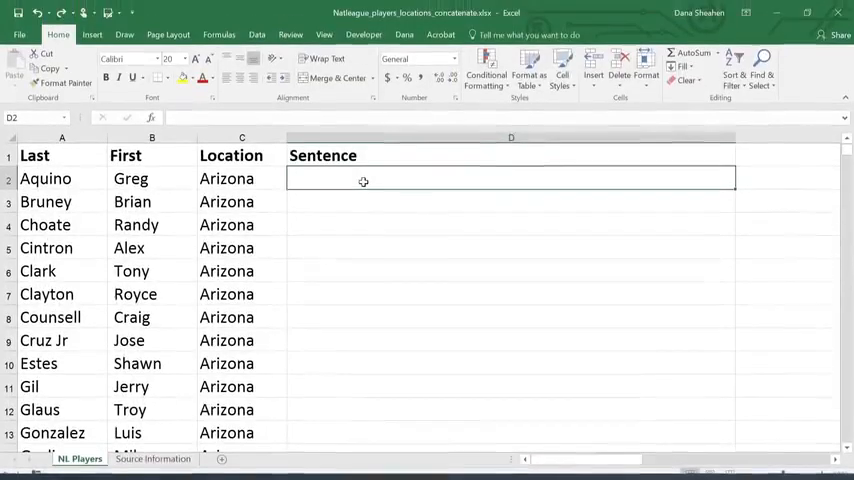
# Step: Build the D2 CONCATENATE formula ending in ' lives in ' location '.', then check the spacing
pyautogui.write('=')
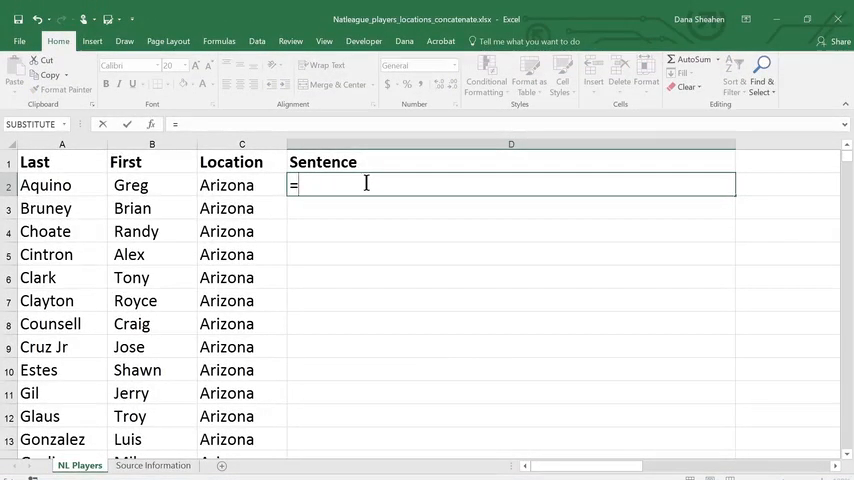
pyautogui.write('concate')
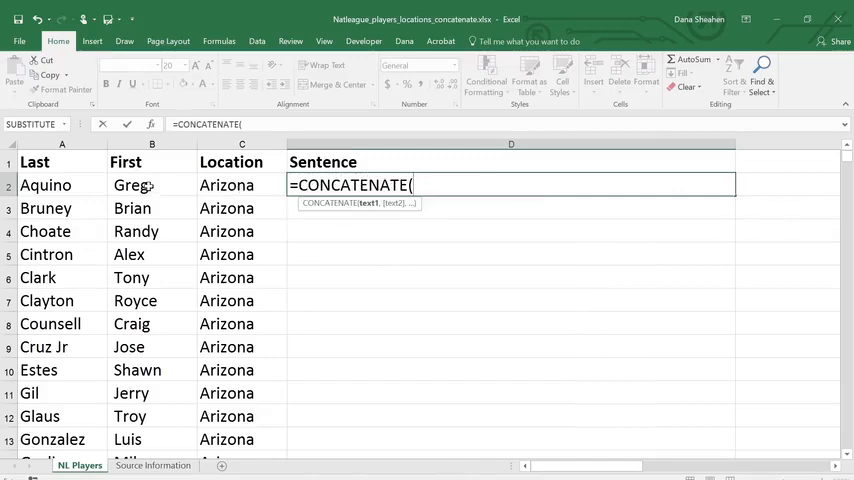
pyautogui.click(152, 185)
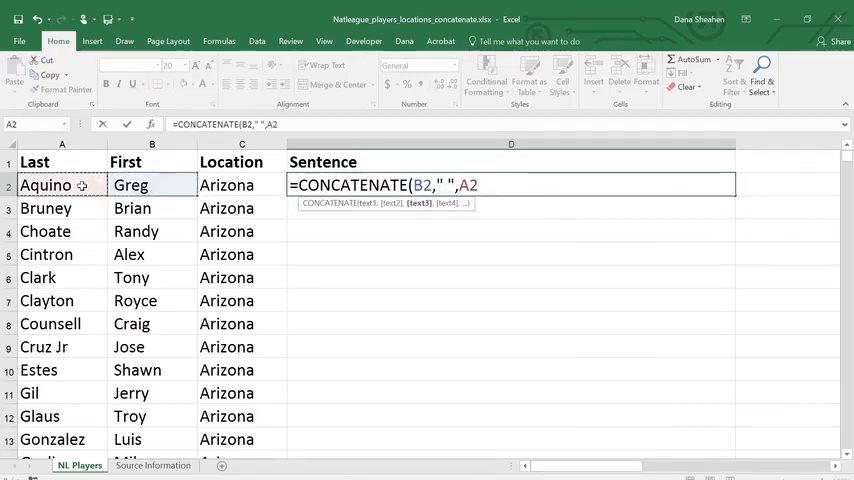
pyautogui.write(',"')
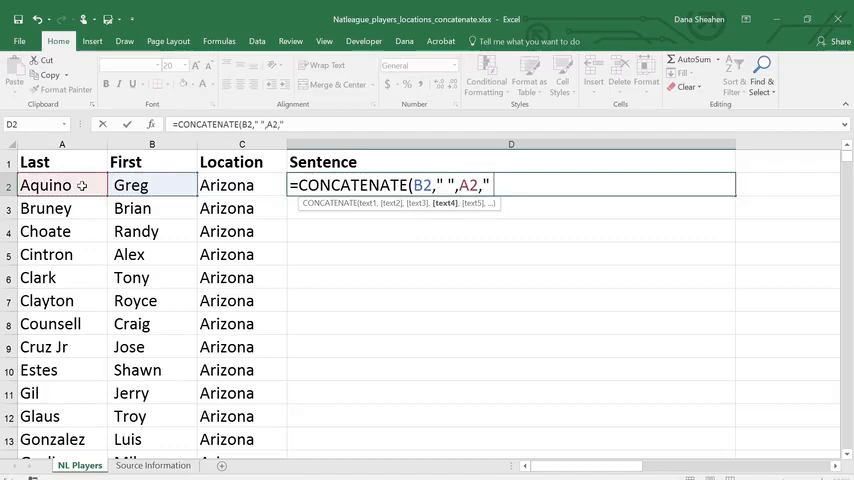
pyautogui.write('lives in ",')
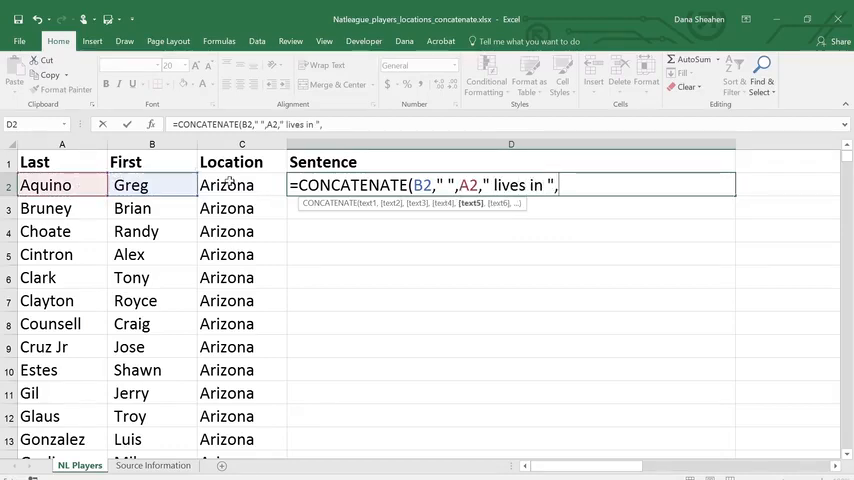
pyautogui.click(226, 185)
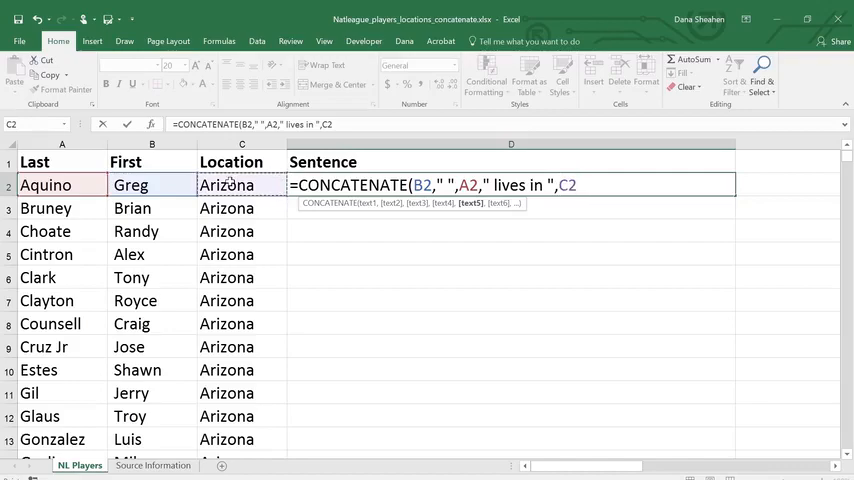
pyautogui.write(',".")')
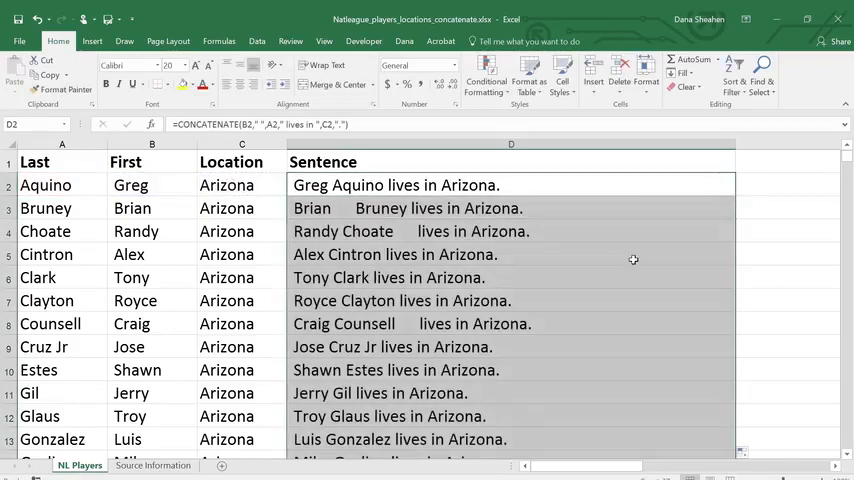
pyautogui.click(511, 231)
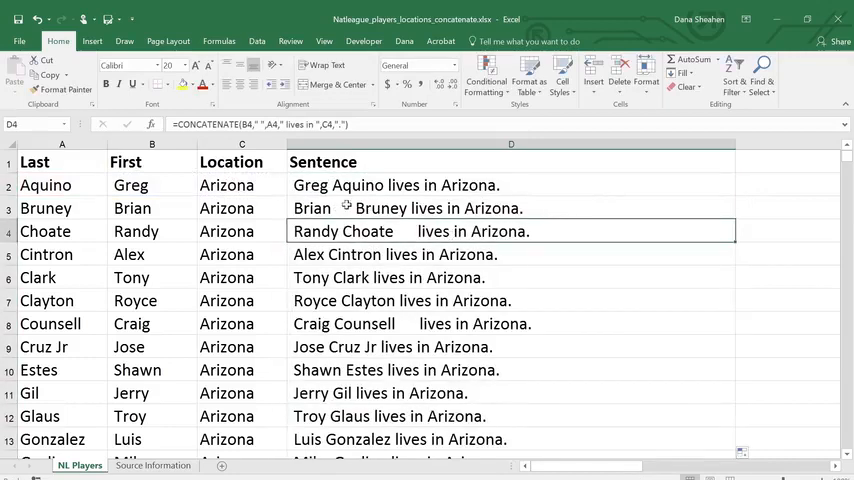
pyautogui.click(511, 208)
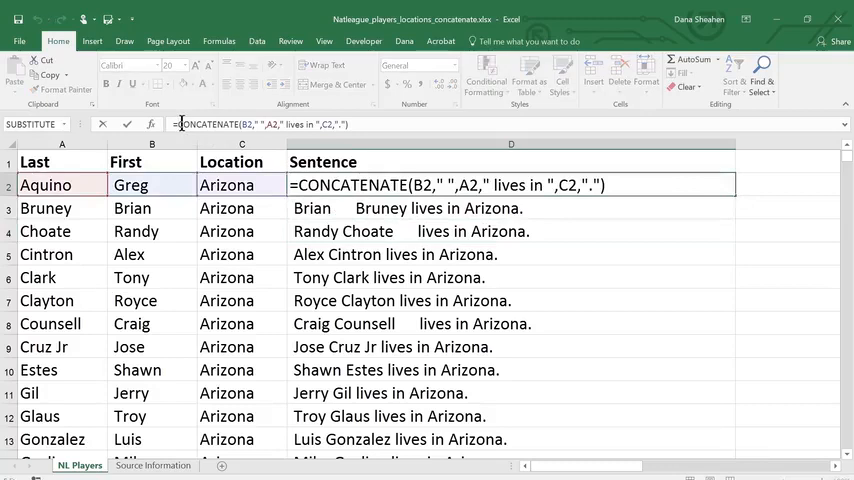
# Step: Wrap the D2 formula in TRIM and copy it down the Sentence column
pyautogui.write('trim(')
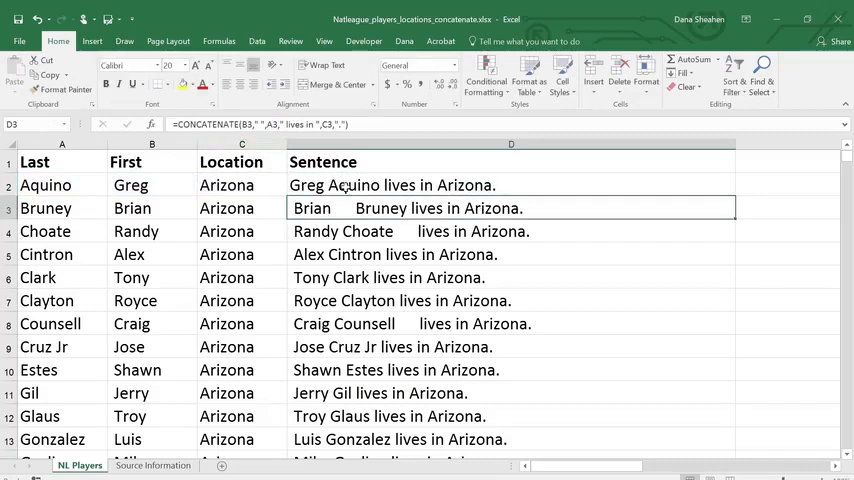
pyautogui.click(511, 185)
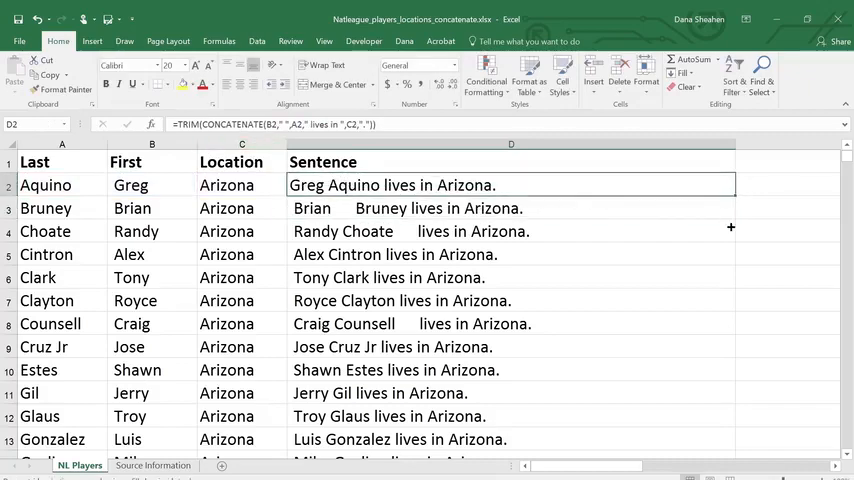
pyautogui.scroll(-3)
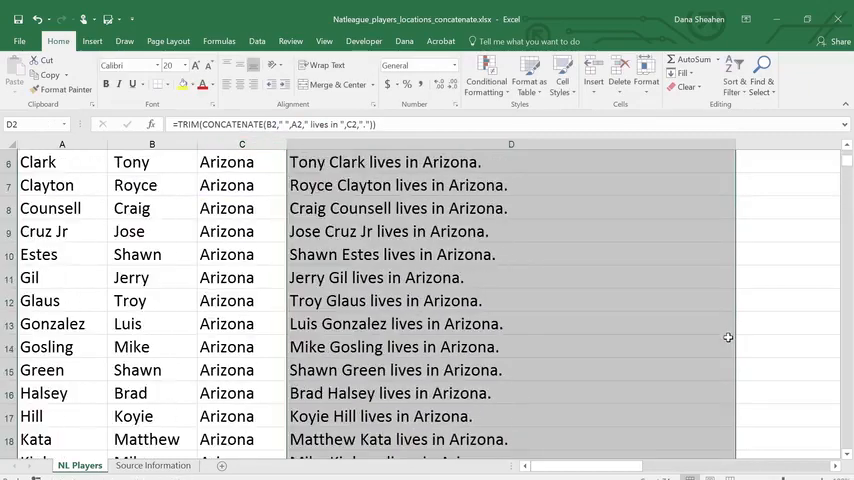